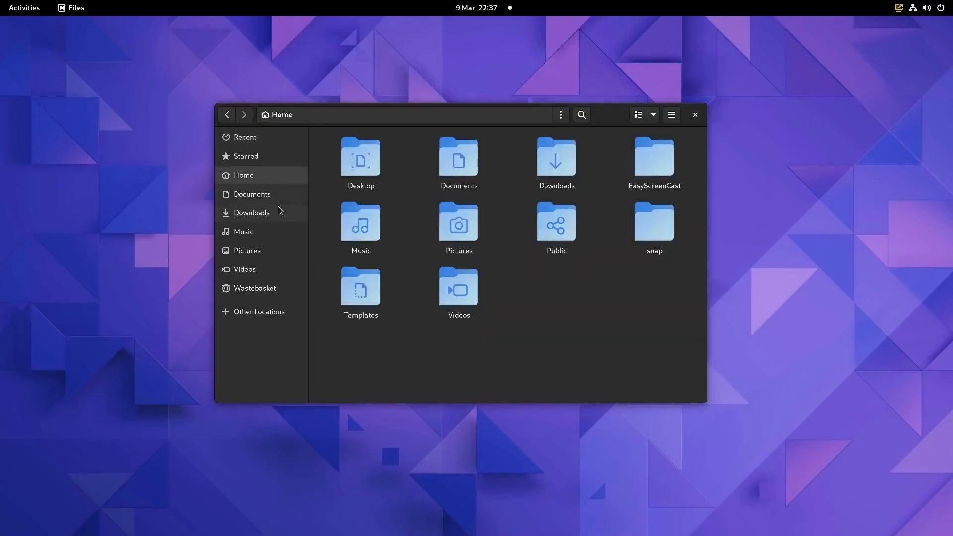
{"action": "left_click", "coordinate": [24, 8]}
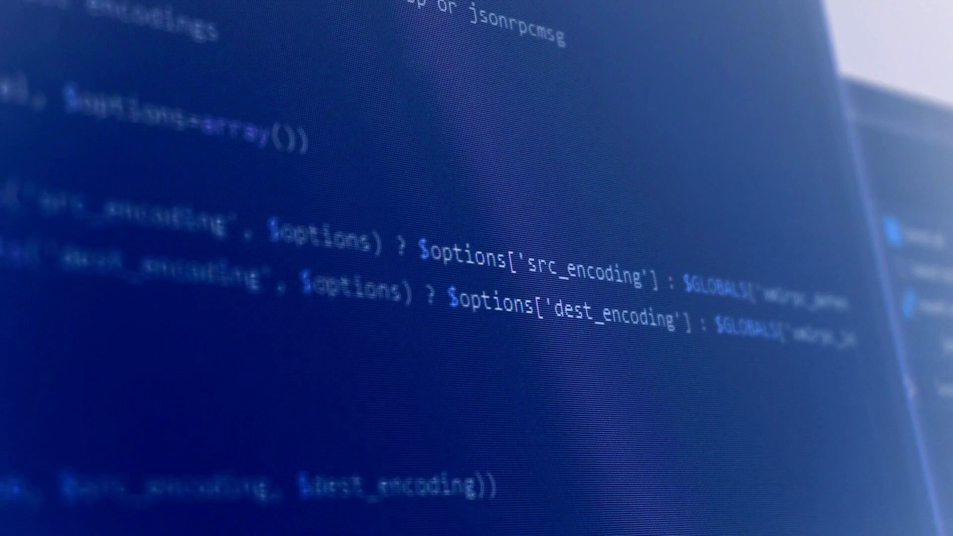
{"action": "scroll", "scroll_direction": "down", "scroll_amount": 3}
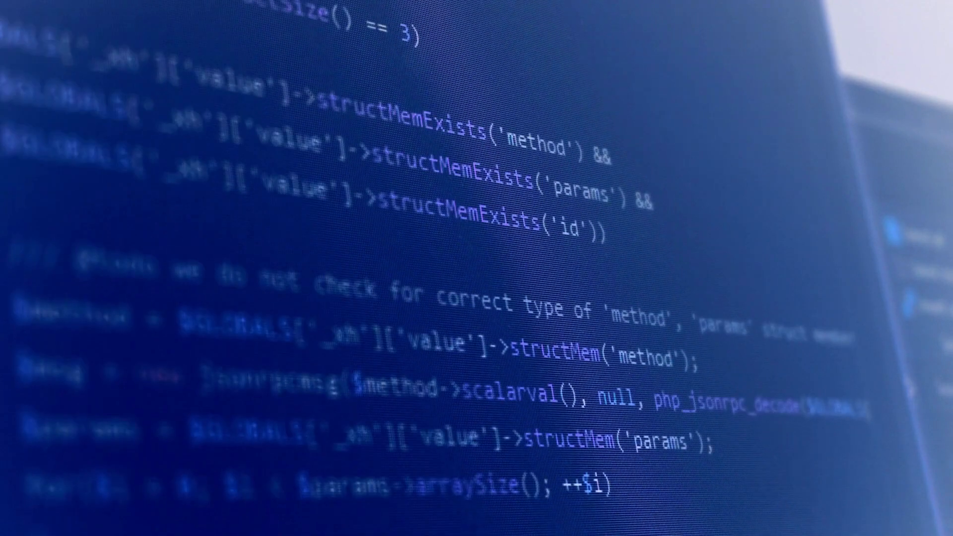